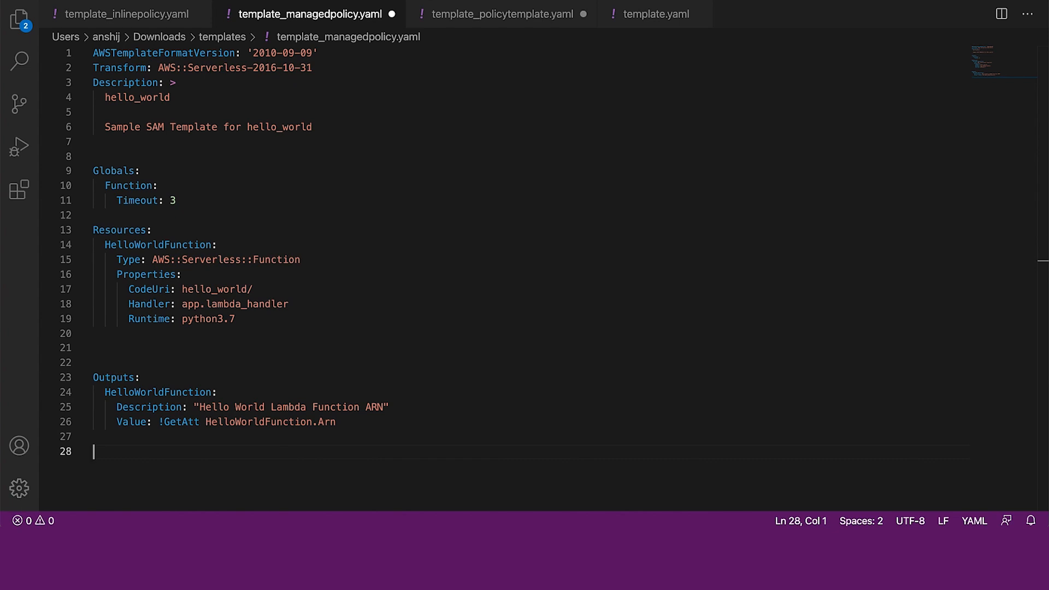
Add a Policies key listing AWSLambdaBasicExecutionRole and AmazonDynamoDBFullAccess under HelloWorldFunction
text(P)
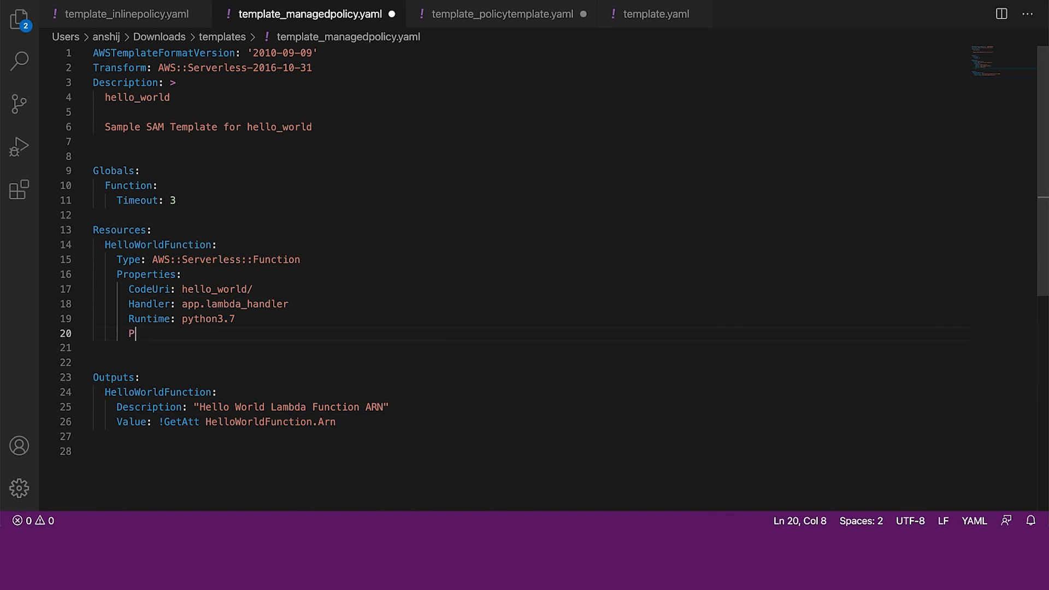
text(olicies:)
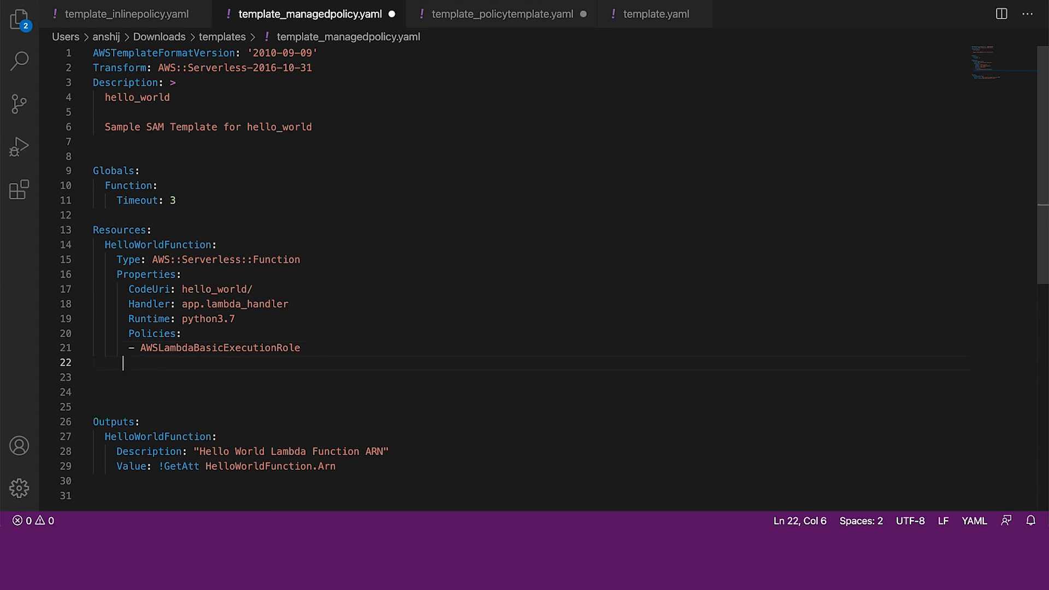
text(- AmazonDynamoDBFullAccess)
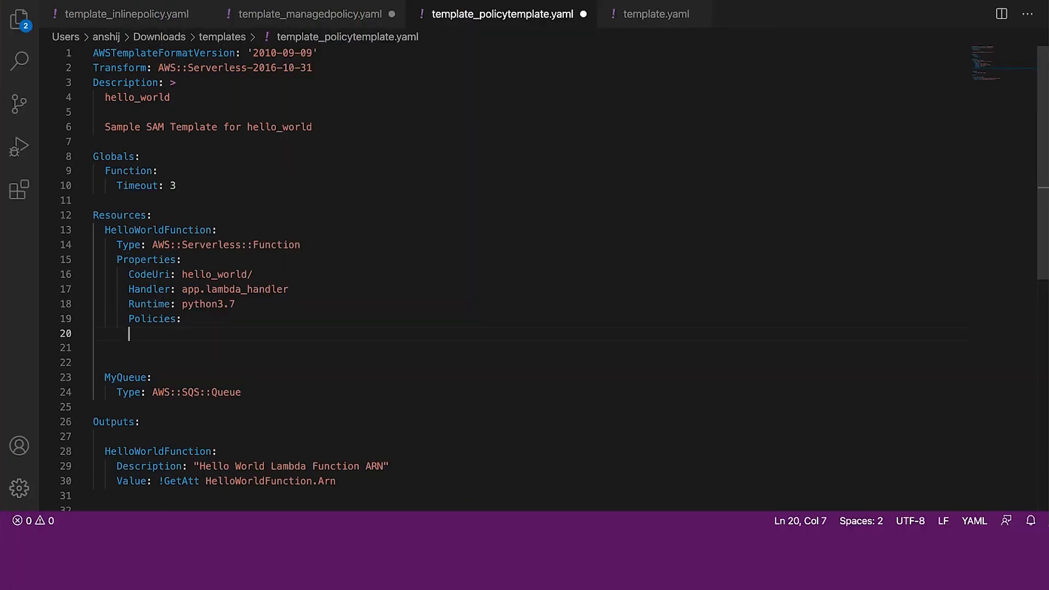
Add SQSPollerPolicy with QueueName !GetAtt MyQueue.QueueName to HelloWorldFunction's Policies
text(- SQSPollerPolicy:)
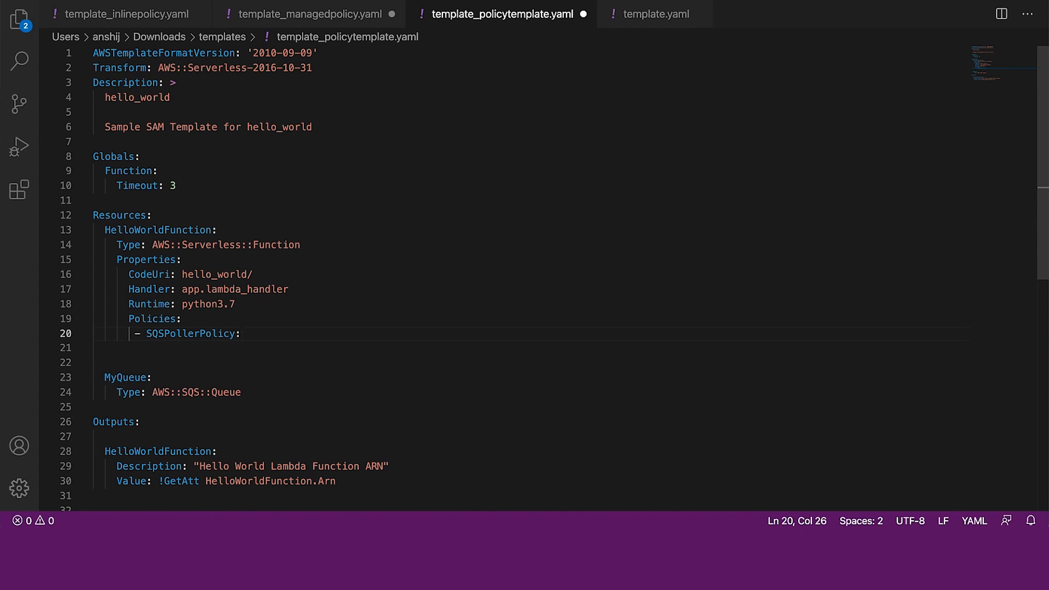
click(241, 333)
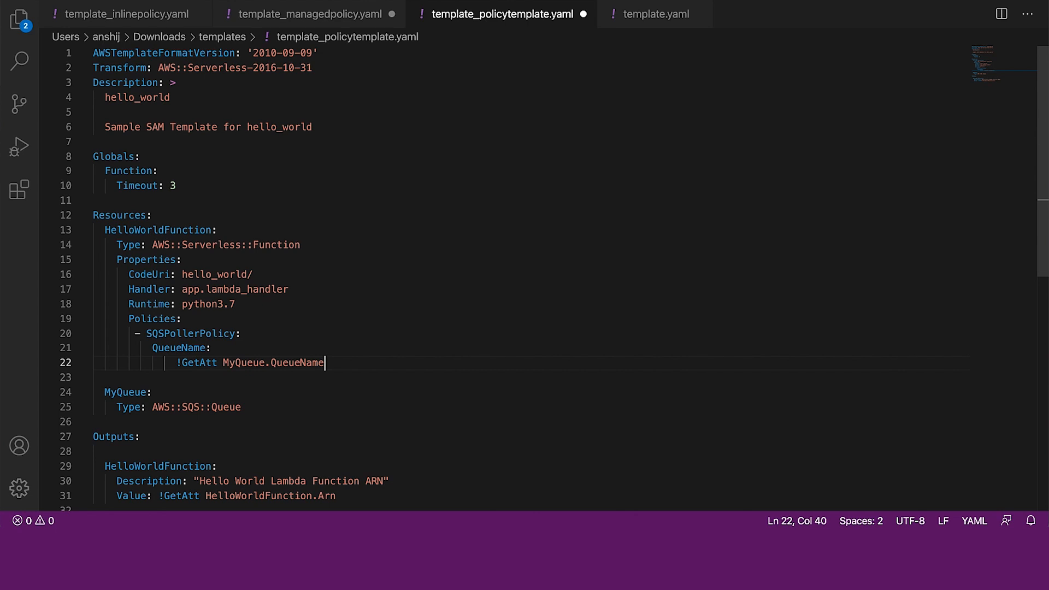
click(120, 14)
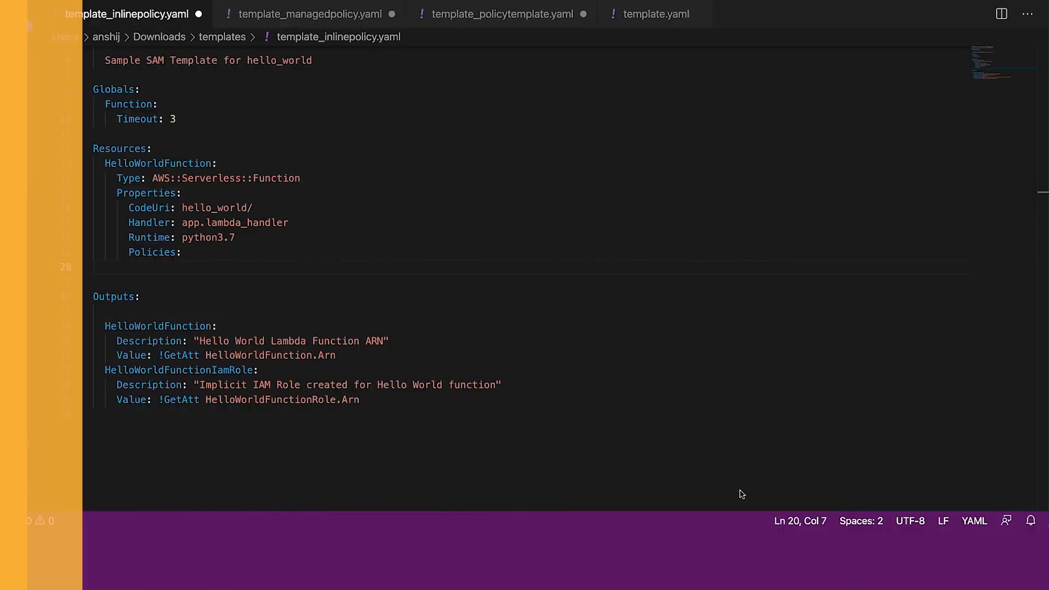
Paste a Statement with SSMDescribeParametersPolicy and SSMGetParameterPolicy allowing ssm actions on all resources
click(165, 281)
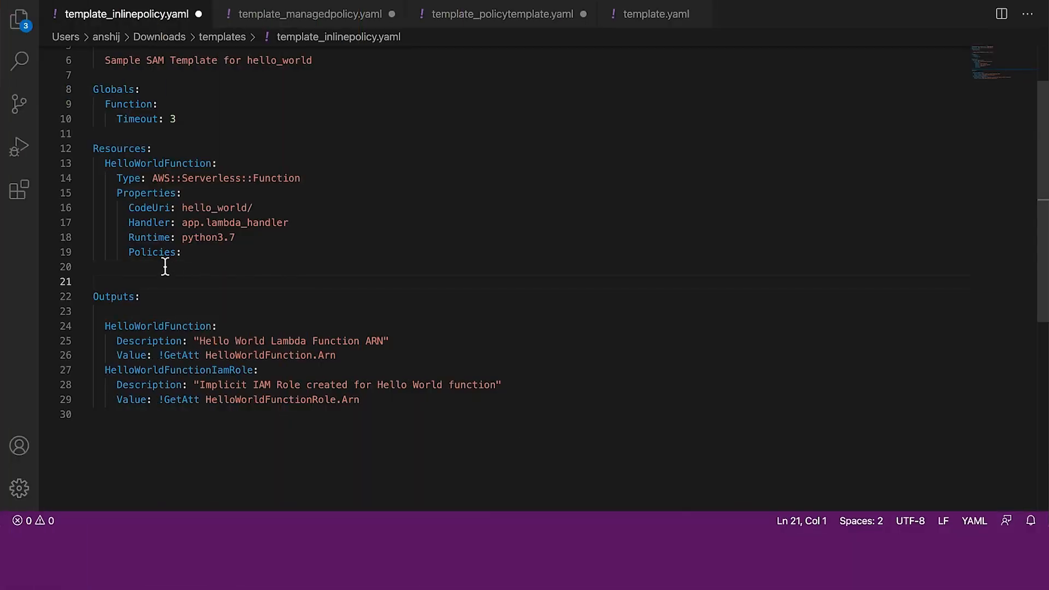
click(129, 266)
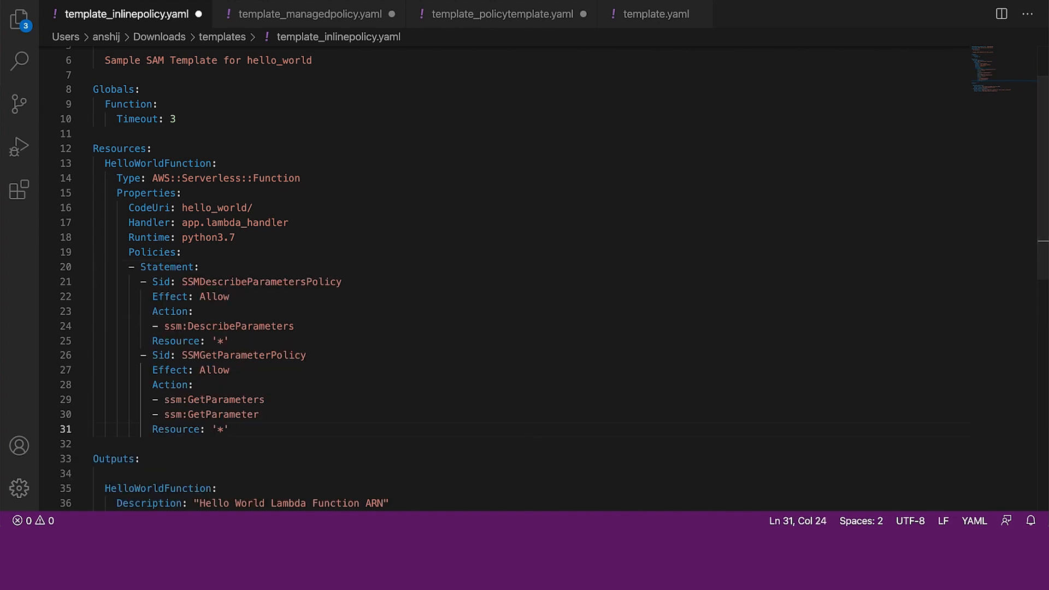
click(231, 428)
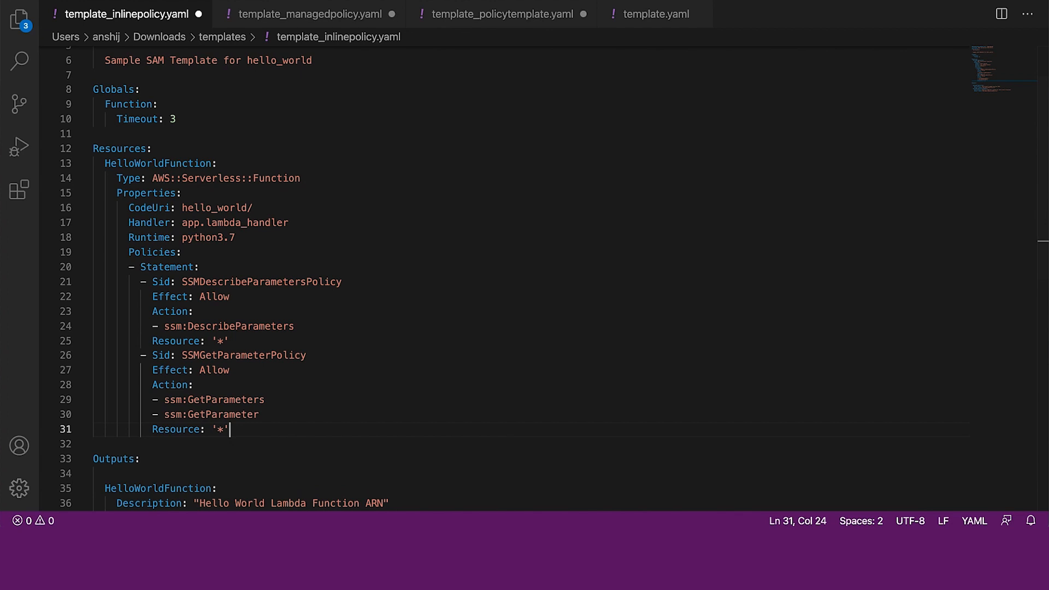
text(PermissionsBoundary: arn:aws:iam::123456789012:policy/LambdaBoundaries)
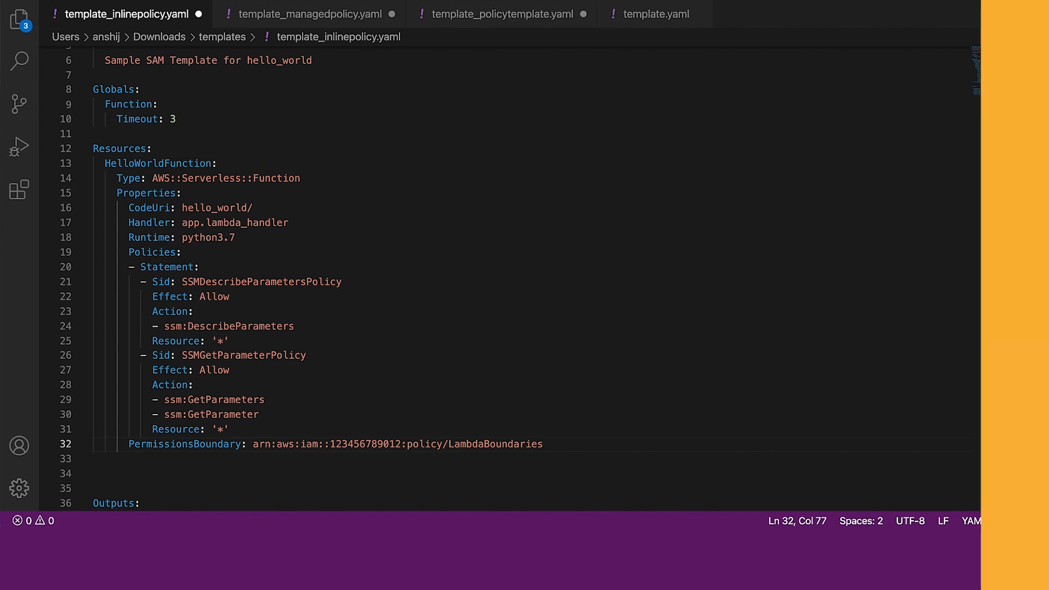
click(657, 14)
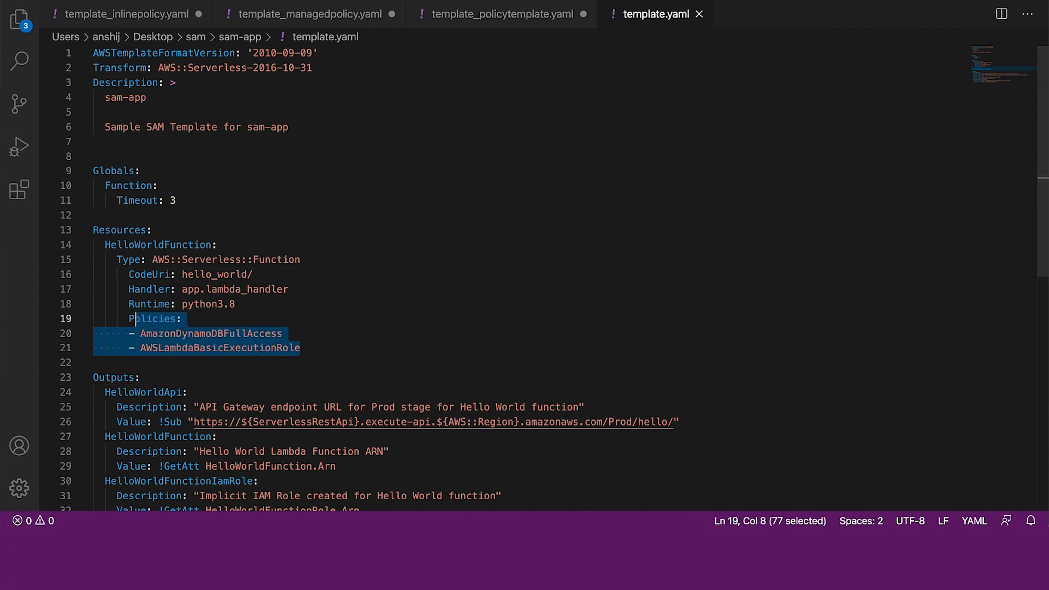
click(499, 14)
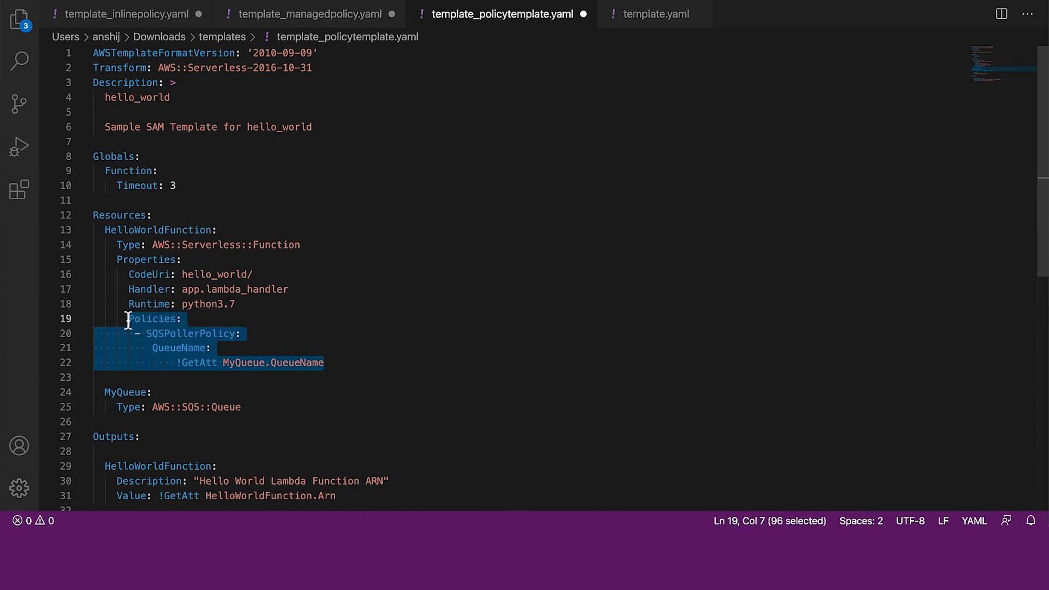
text(Role: arn:aws:iam::111111111111:role/SAMPolicy)
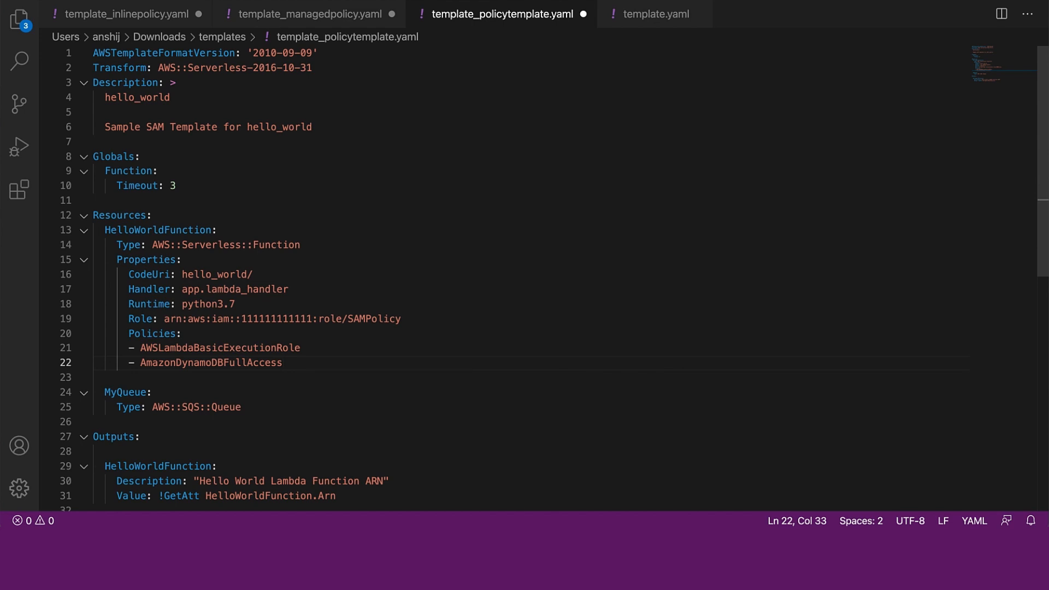
click(284, 362)
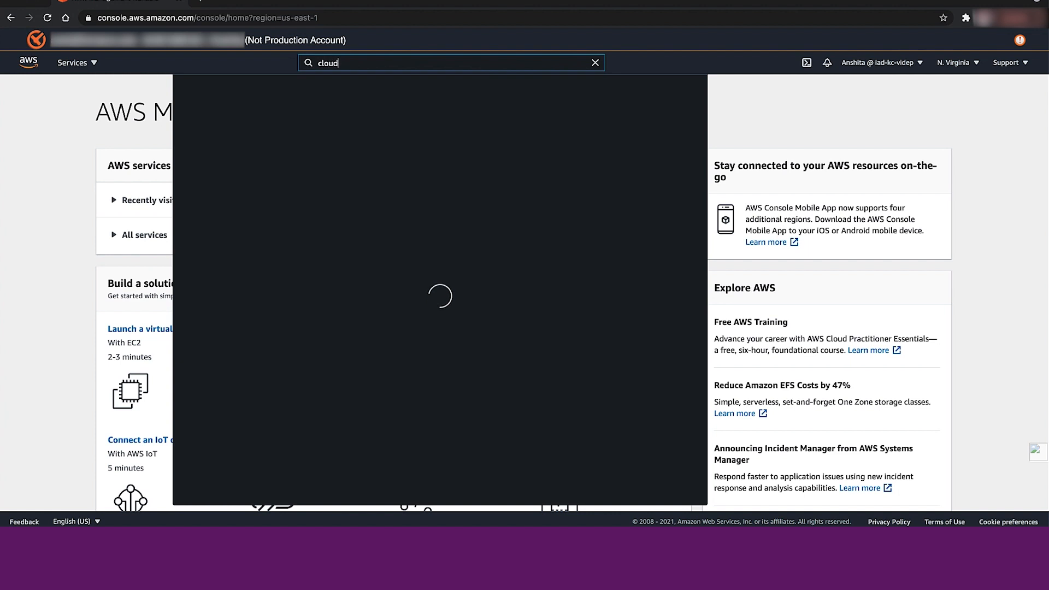
Open the sam-app CloudFormation stack's Resources showing HelloWorldFunction and HelloWorldFunctionRole
text(formation)
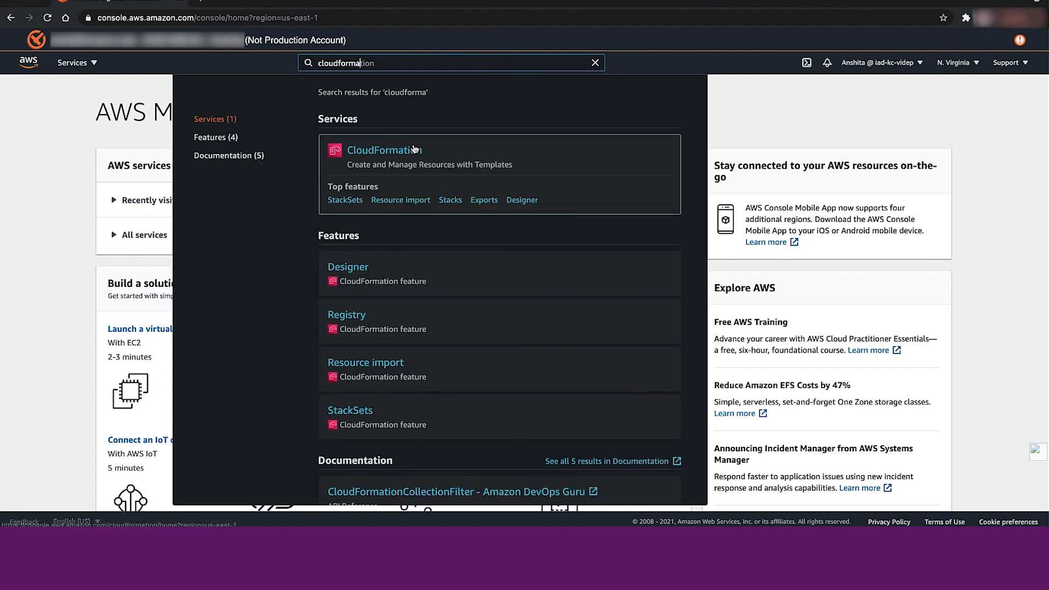
click(382, 149)
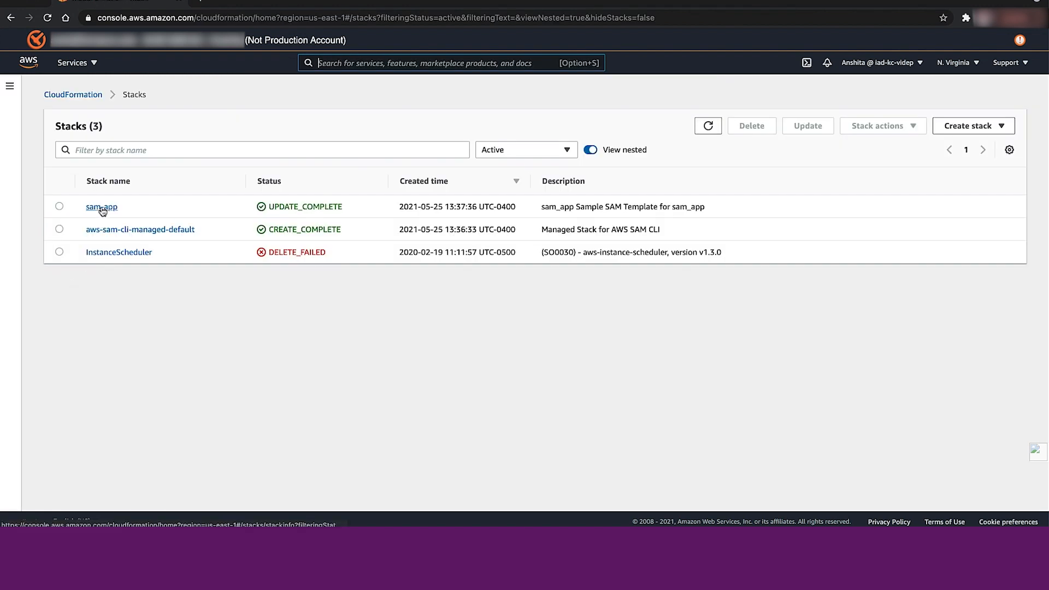
click(101, 206)
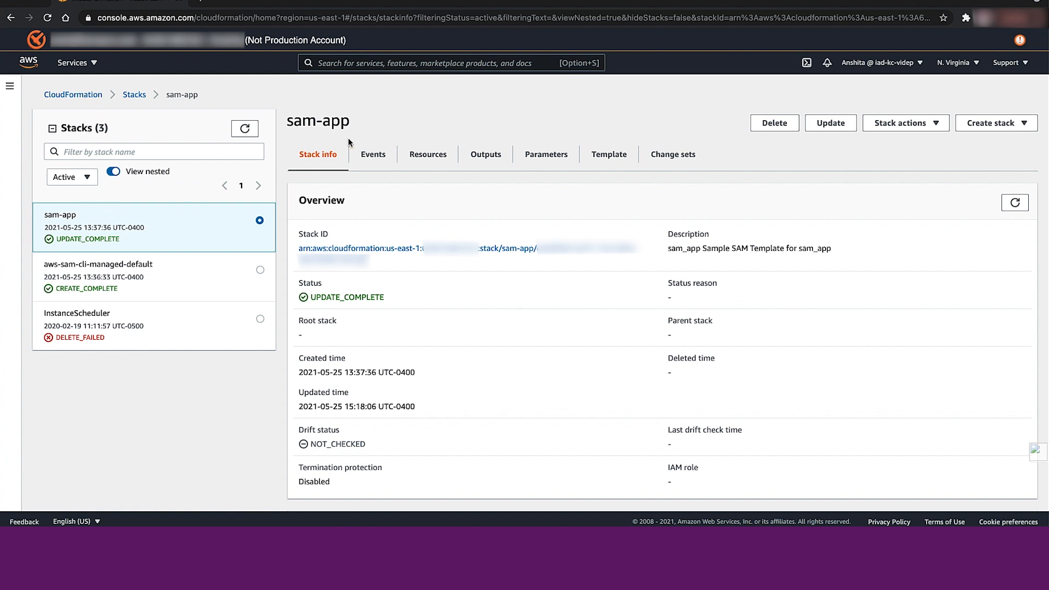
click(427, 155)
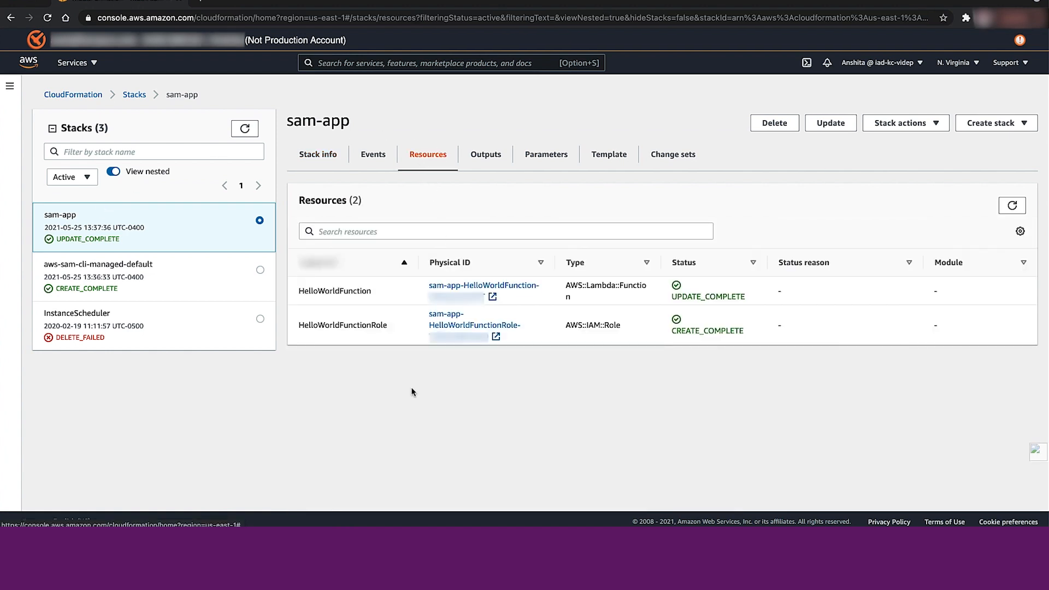
mouse_move(387, 341)
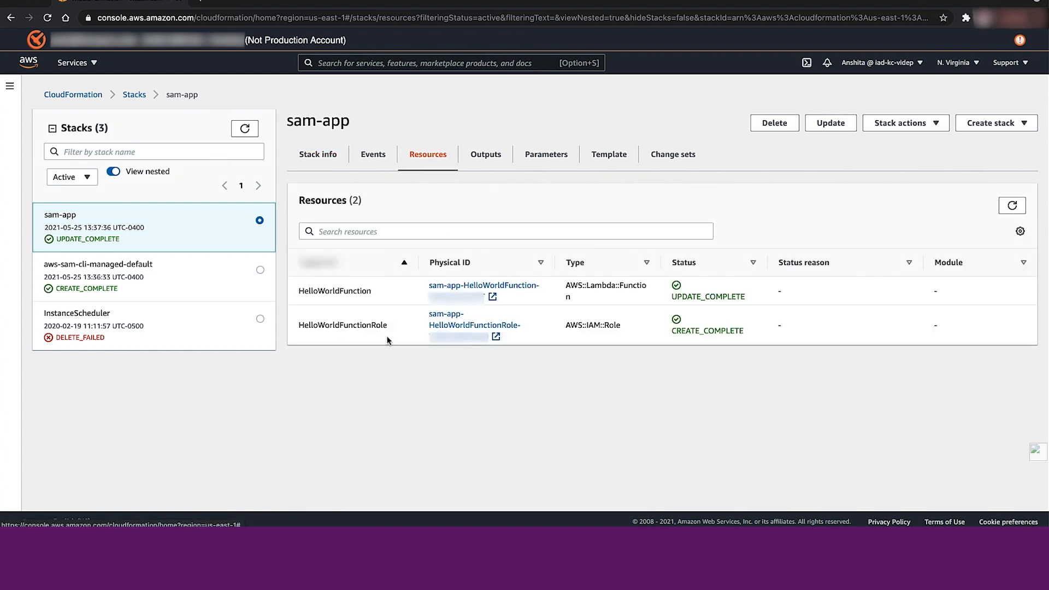